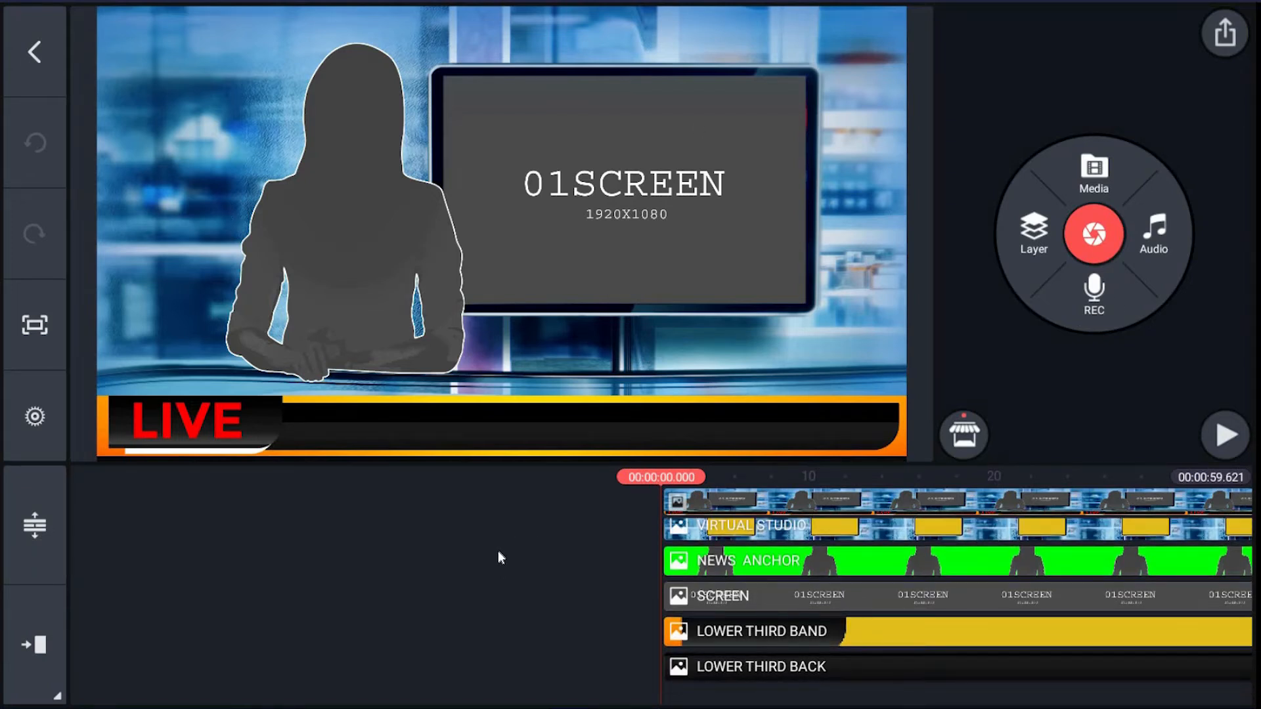
{"action": "mouse_move", "coordinate": [643, 155]}
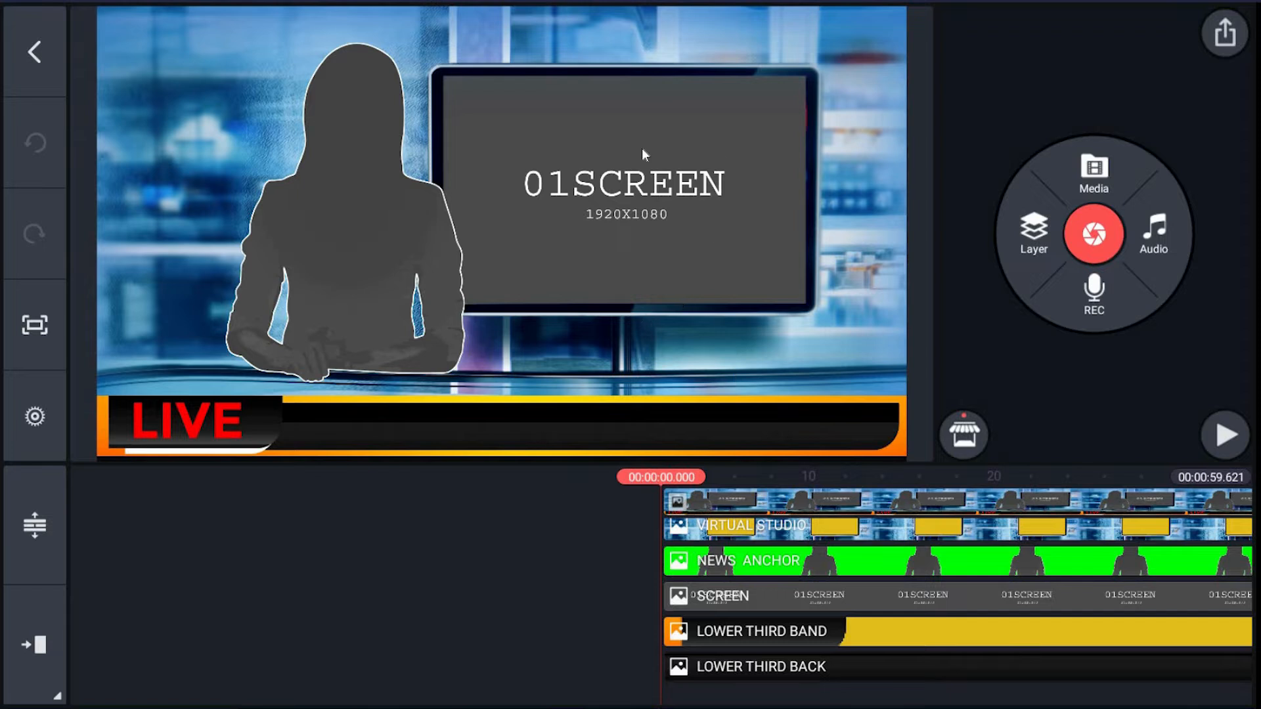
- Scroll the timeline to reveal the TICKER_TITLE and TICKER_TEXT layers
{"action": "scroll", "scroll_direction": "down", "scroll_amount": 3}
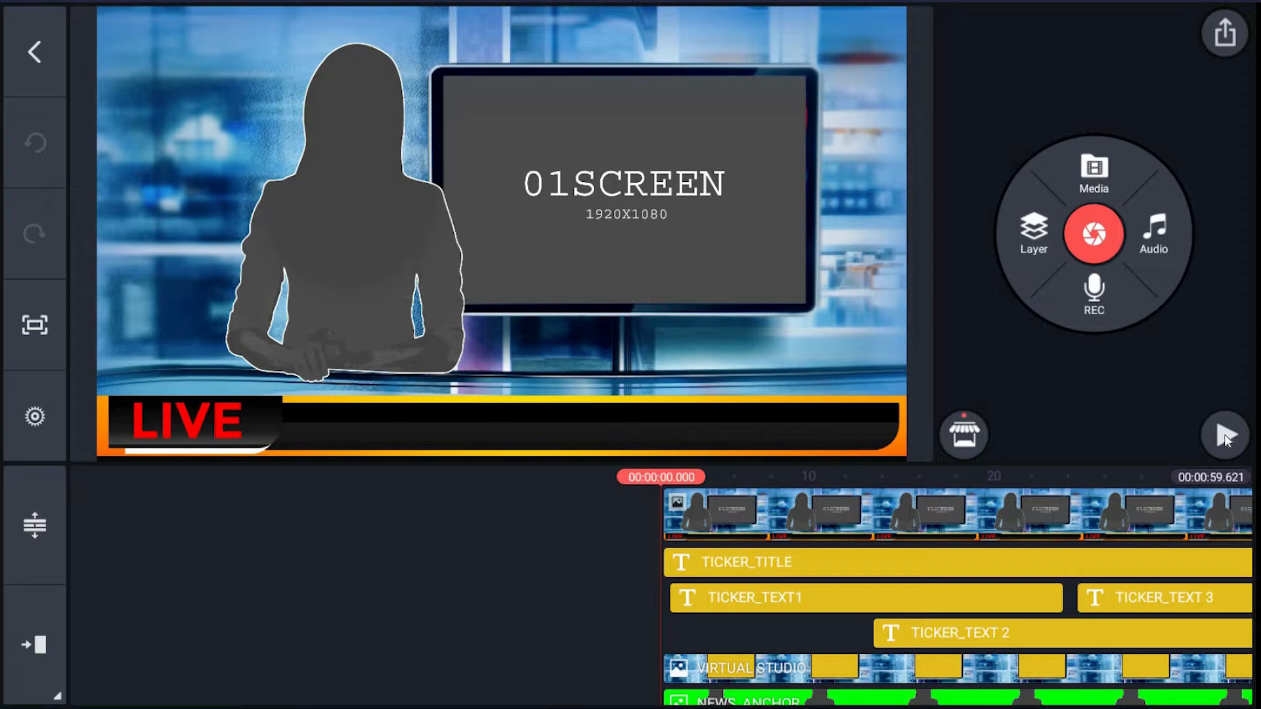
- Play the template preview to watch the ticker scroll across the lower band
{"action": "left_click", "coordinate": [1225, 434]}
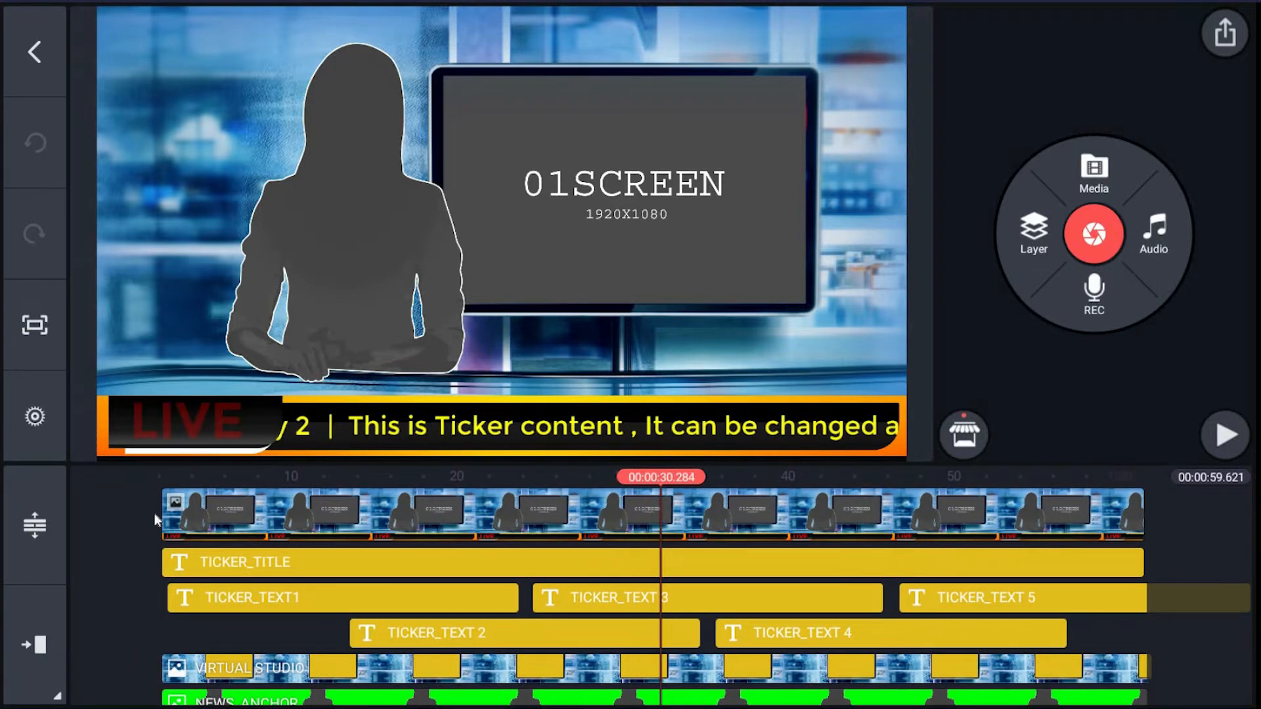
{"action": "mouse_move", "coordinate": [551, 575]}
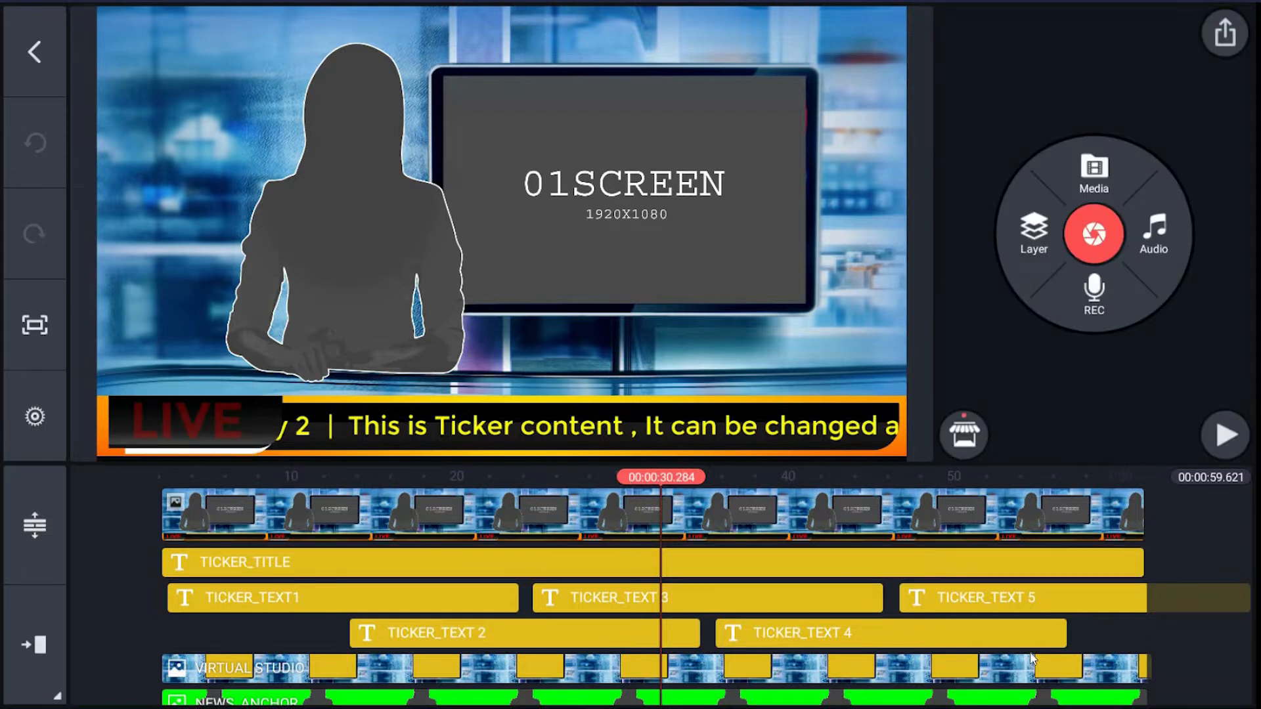
{"action": "mouse_move", "coordinate": [553, 598]}
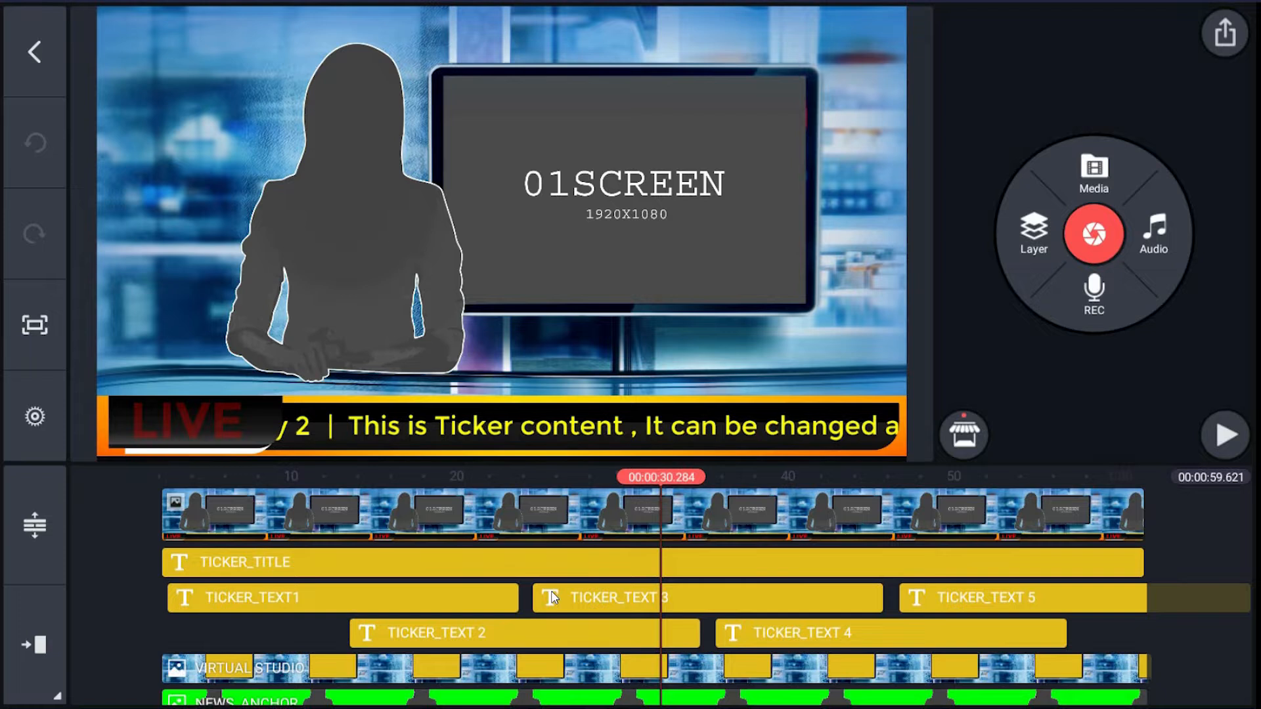
{"action": "mouse_move", "coordinate": [491, 602]}
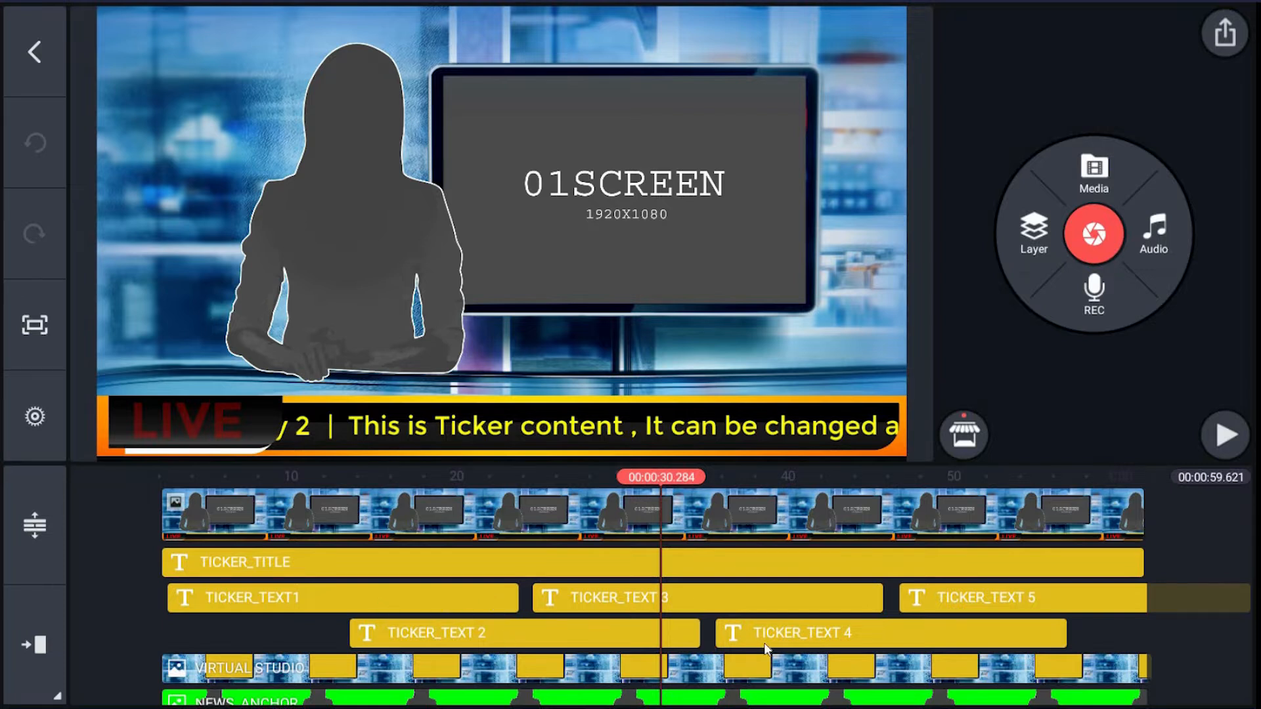
{"action": "mouse_move", "coordinate": [245, 636]}
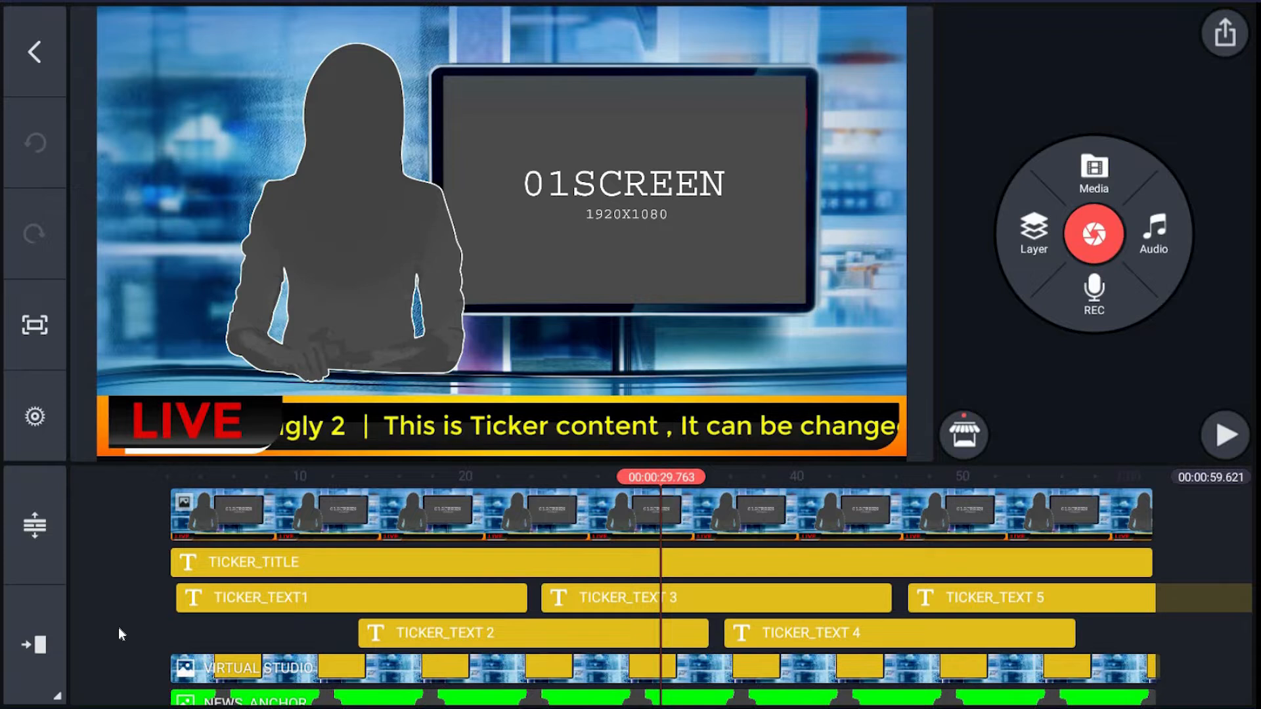
{"action": "scroll", "scroll_direction": "down", "scroll_amount": 3}
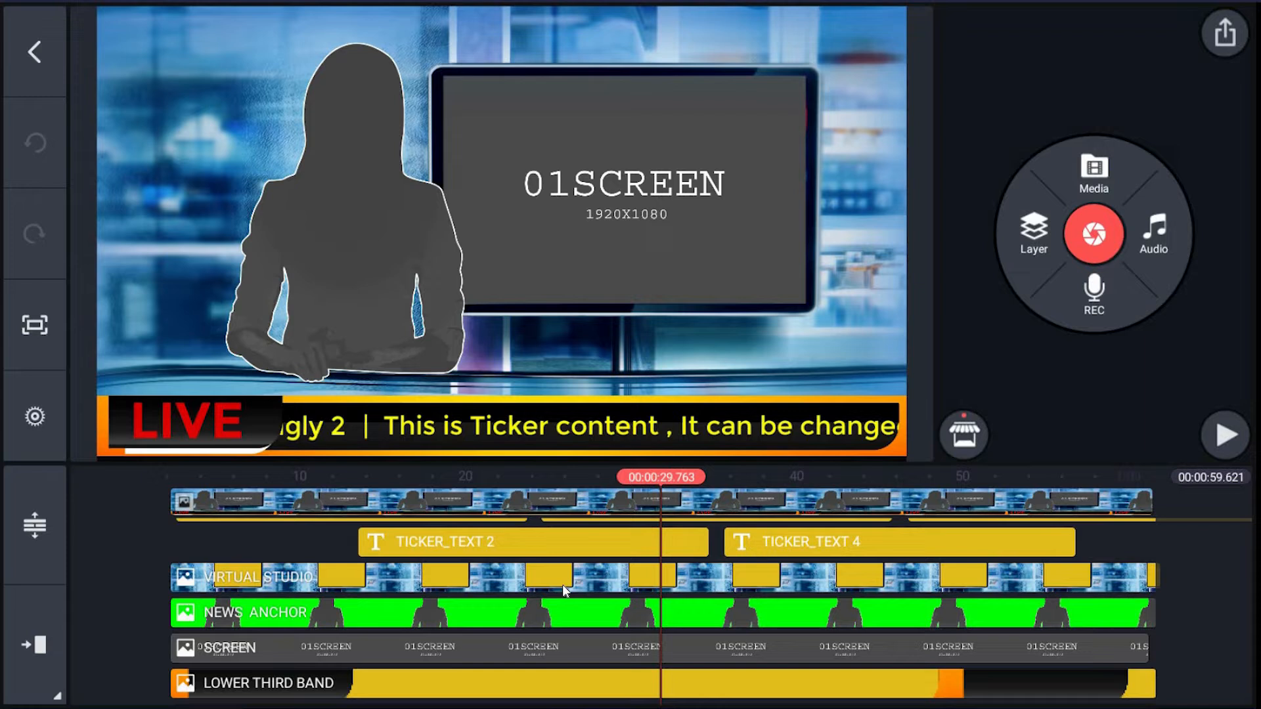
{"action": "mouse_move", "coordinate": [945, 625]}
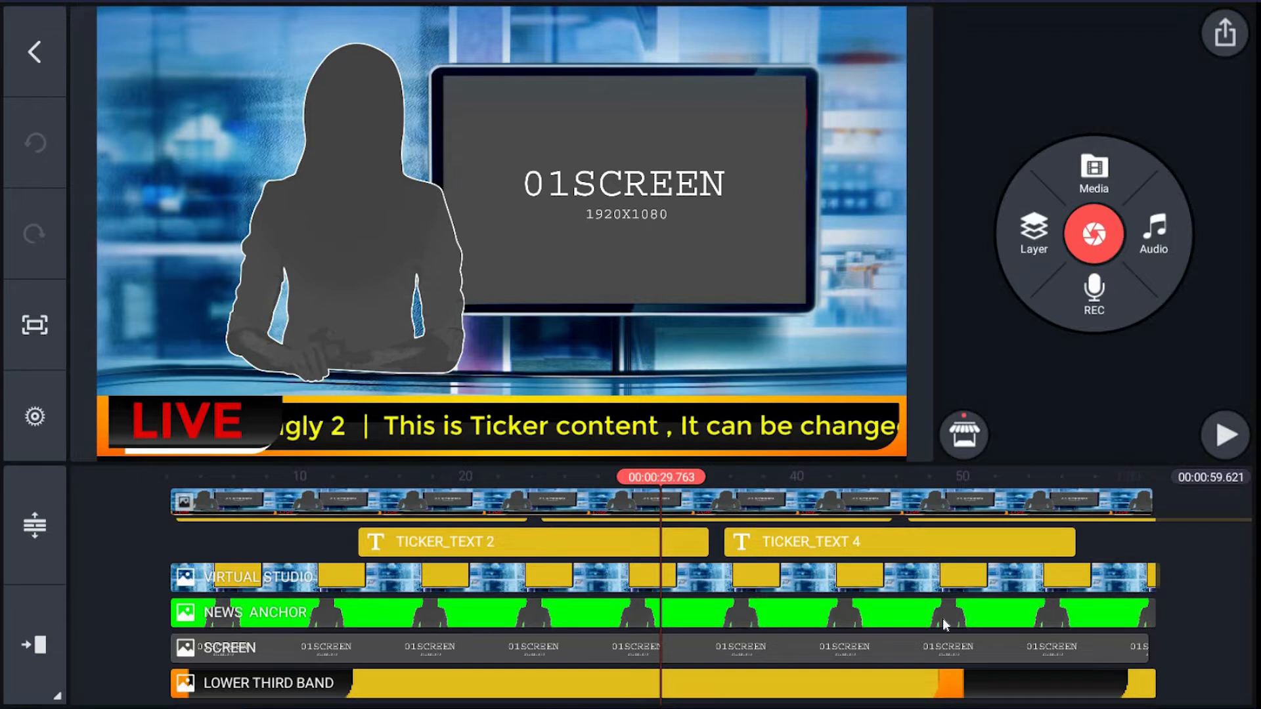
{"action": "mouse_move", "coordinate": [119, 538]}
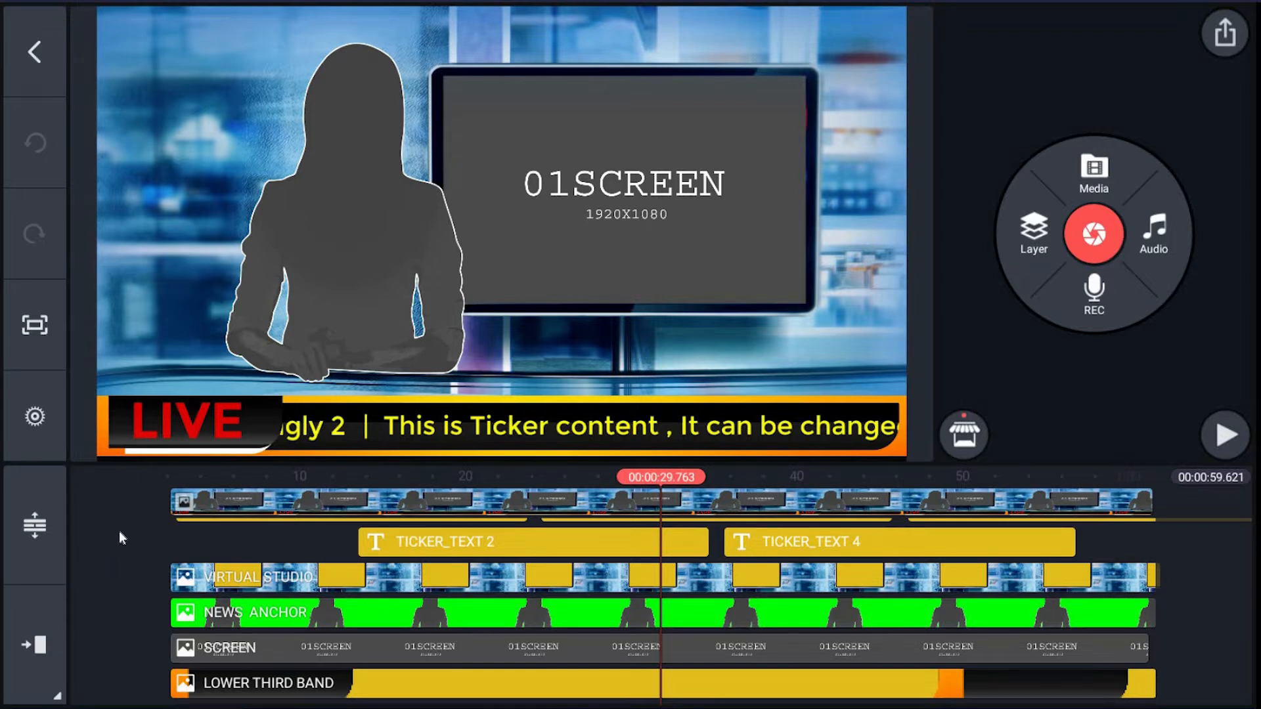
- Scroll through the timeline tracks to reach the TICKER_TITLE layer
{"action": "scroll", "scroll_direction": "down", "scroll_amount": 3}
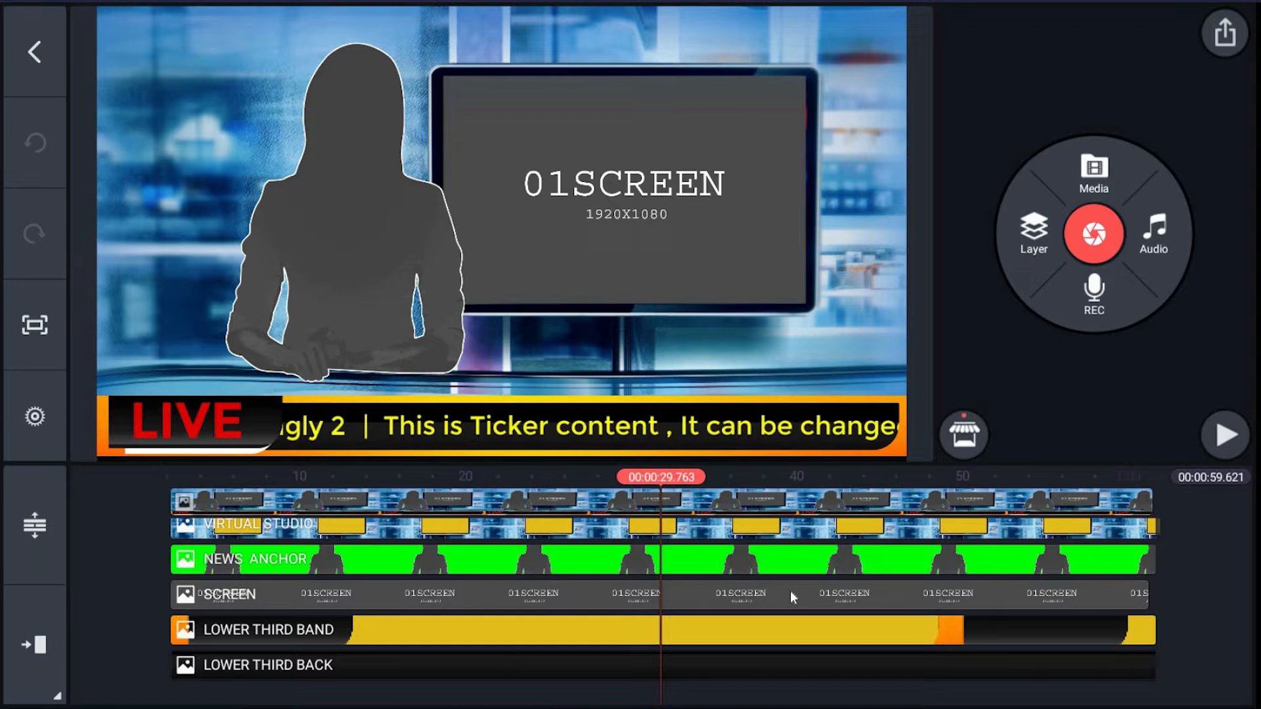
{"action": "mouse_move", "coordinate": [889, 631]}
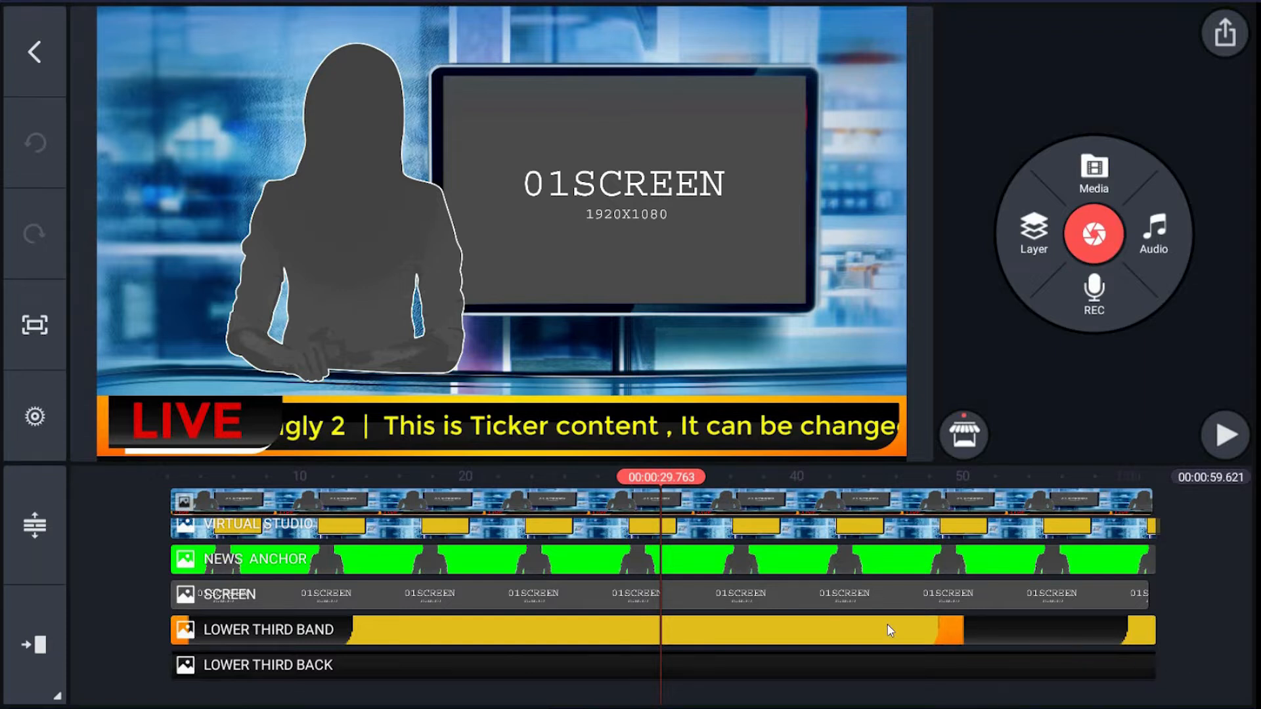
{"action": "mouse_move", "coordinate": [794, 609]}
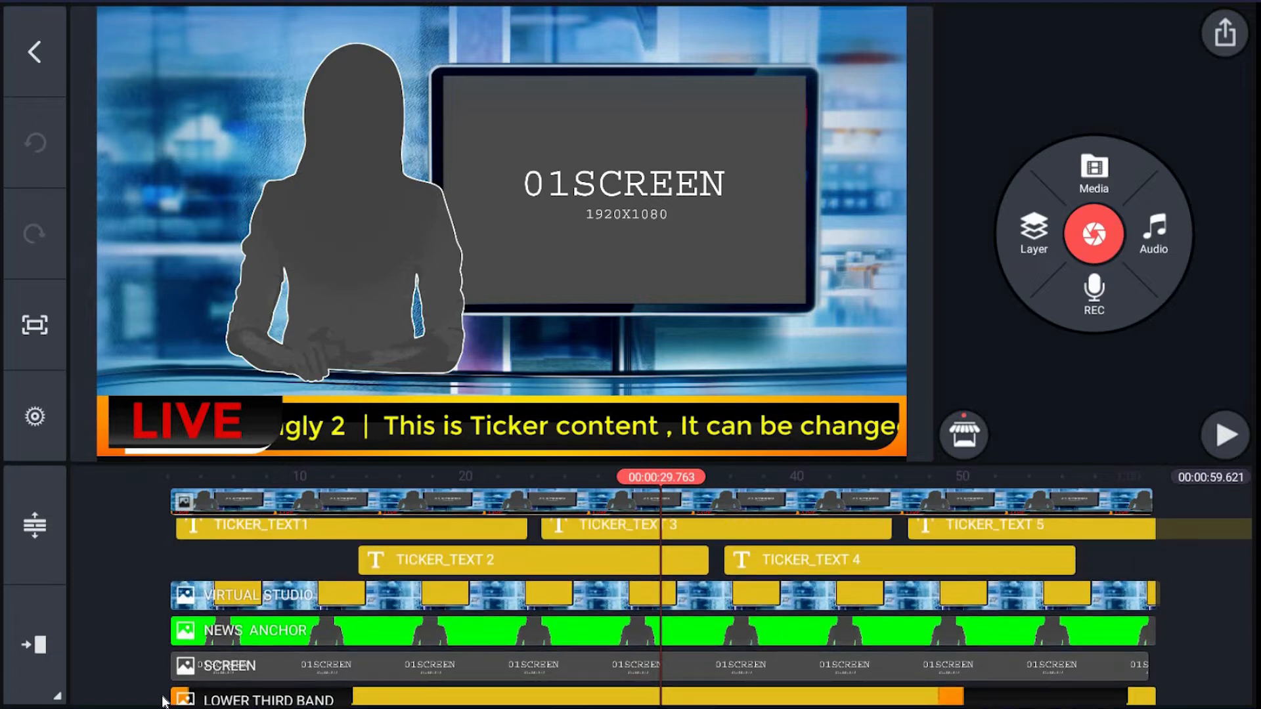
{"action": "scroll", "scroll_direction": "down", "scroll_amount": 3}
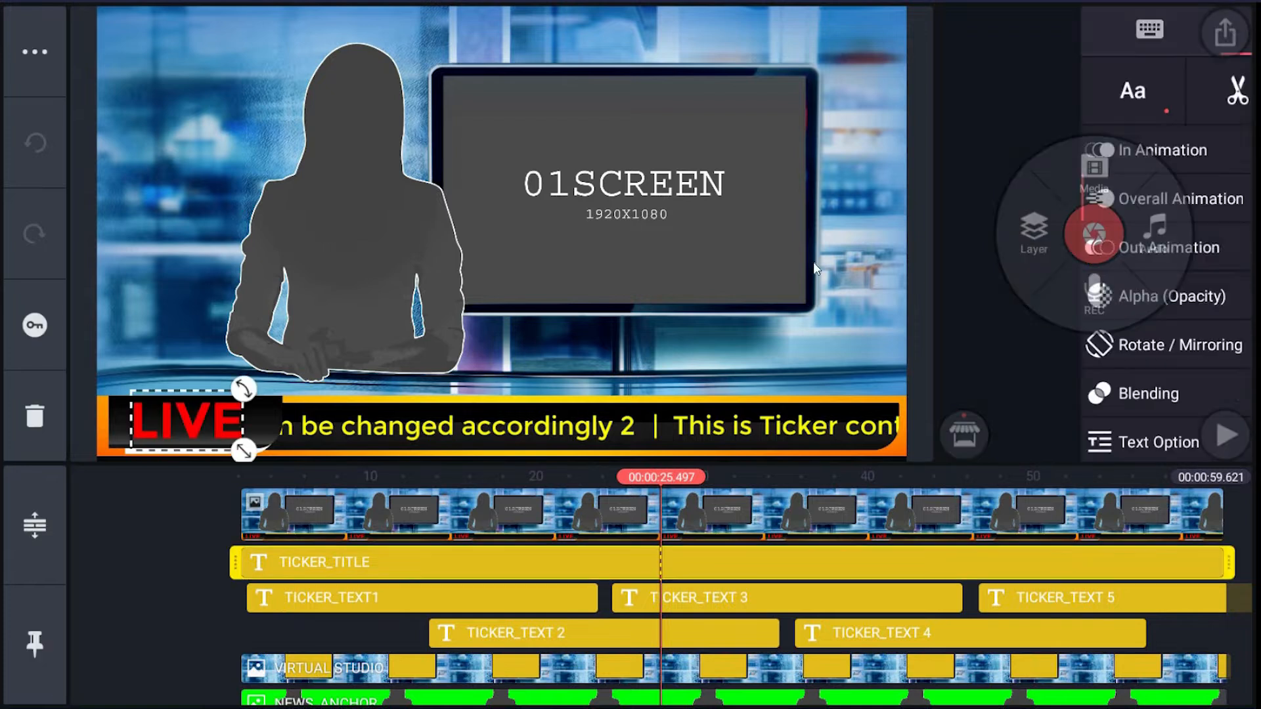
- Open and confirm the LIVE title text, then the first ticker message text
{"action": "double_click", "coordinate": [185, 422]}
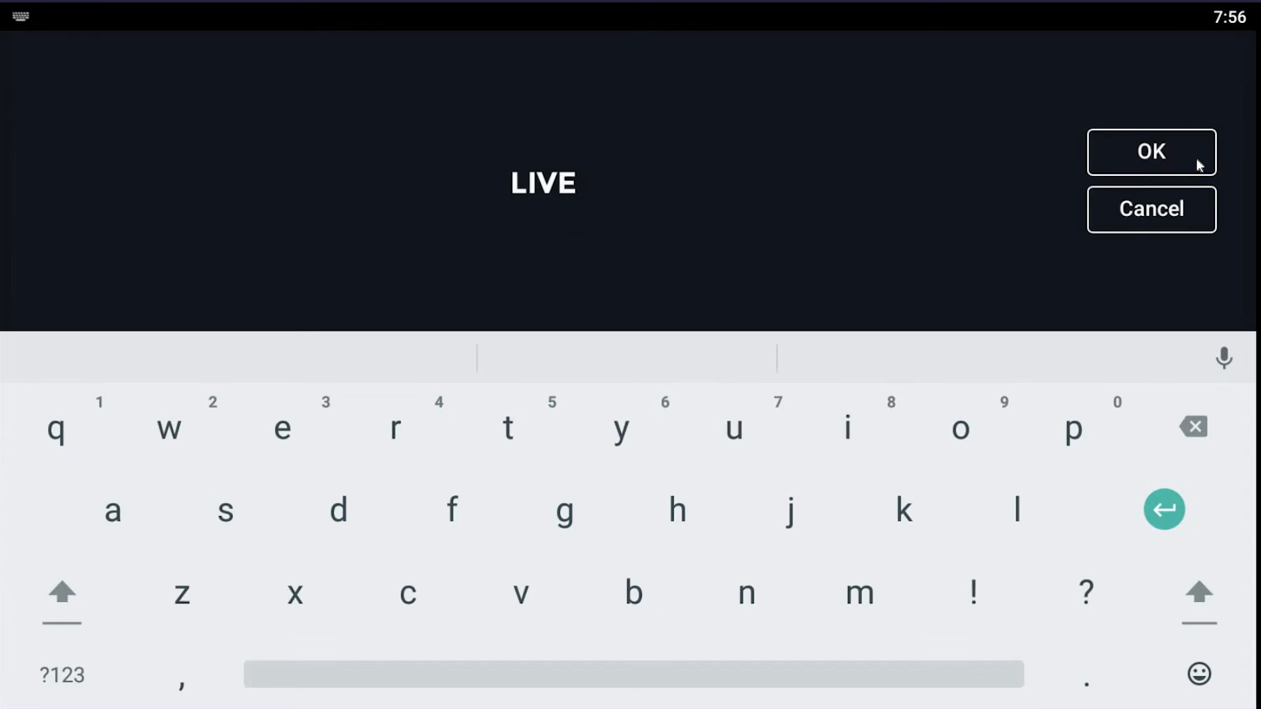
{"action": "left_click", "coordinate": [1150, 152]}
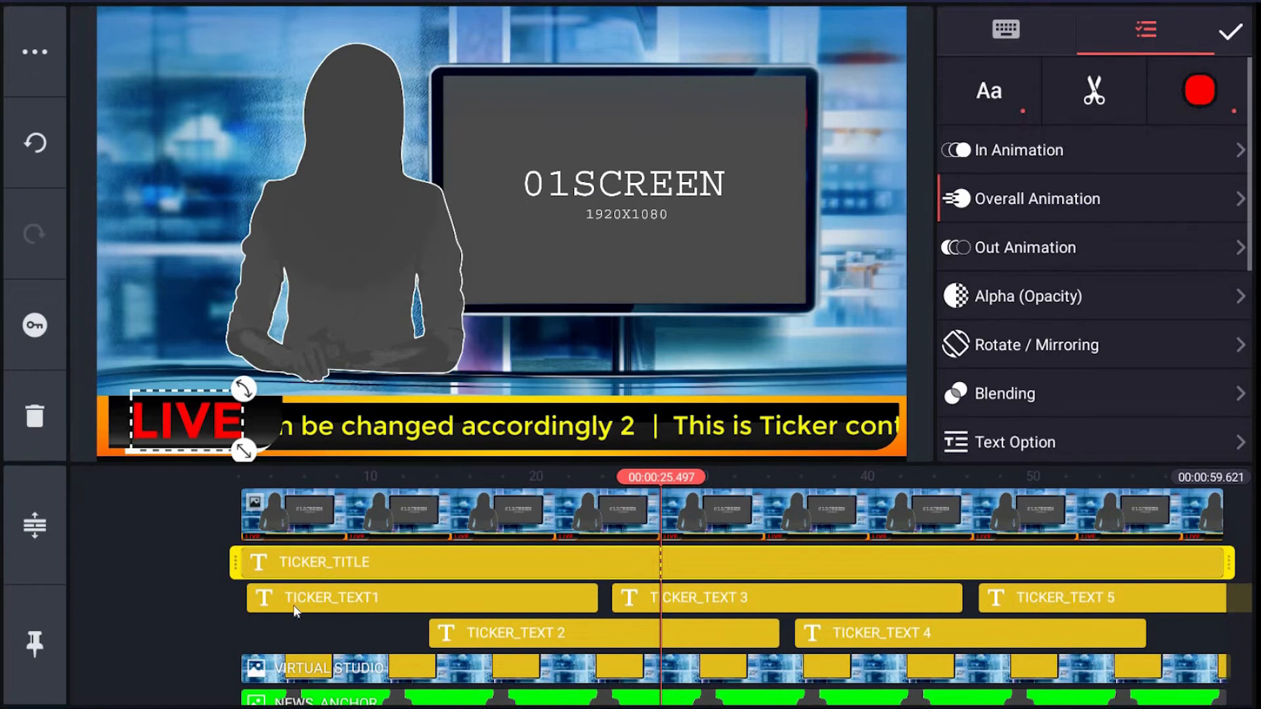
{"action": "left_click", "coordinate": [1229, 32]}
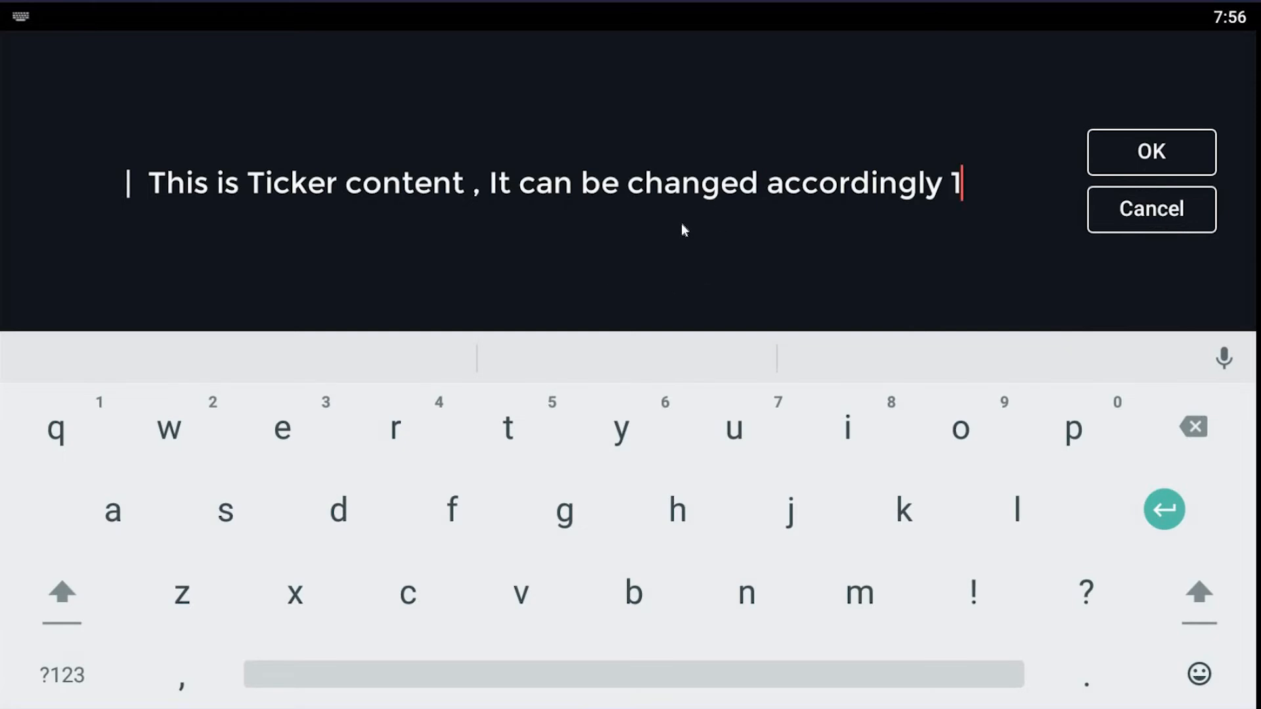
{"action": "left_click", "coordinate": [1152, 151]}
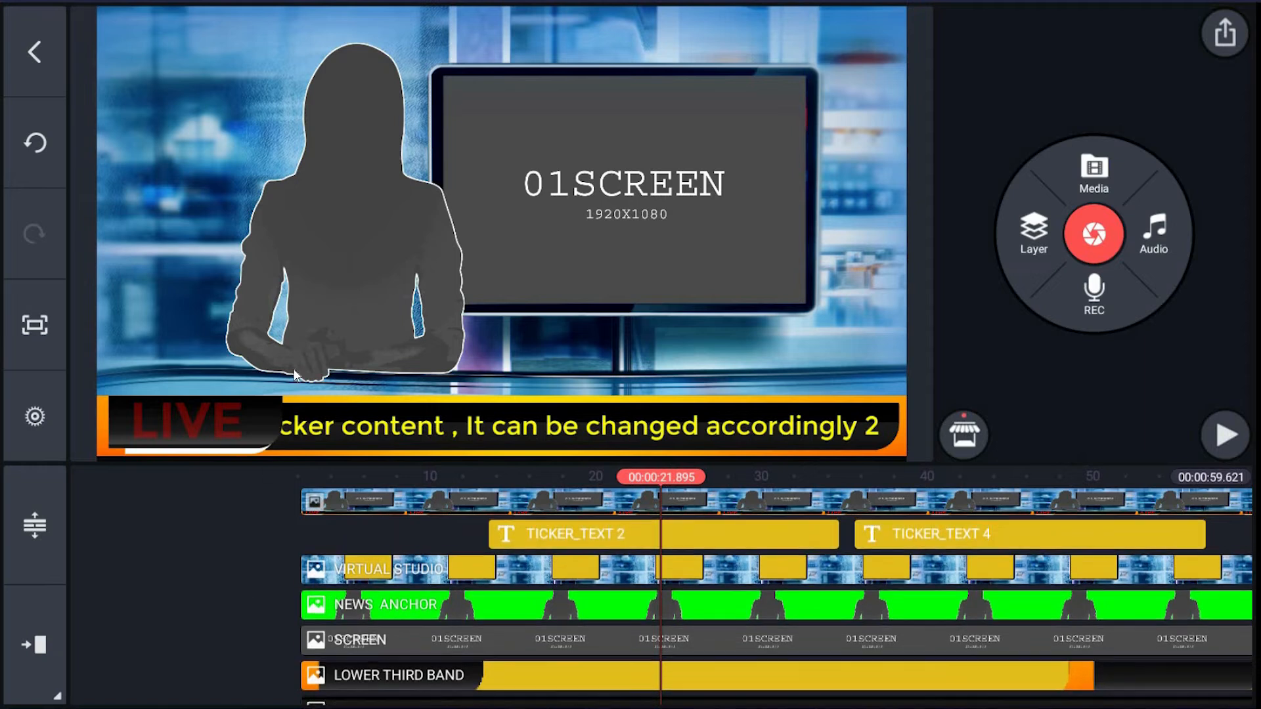
{"action": "mouse_move", "coordinate": [583, 595]}
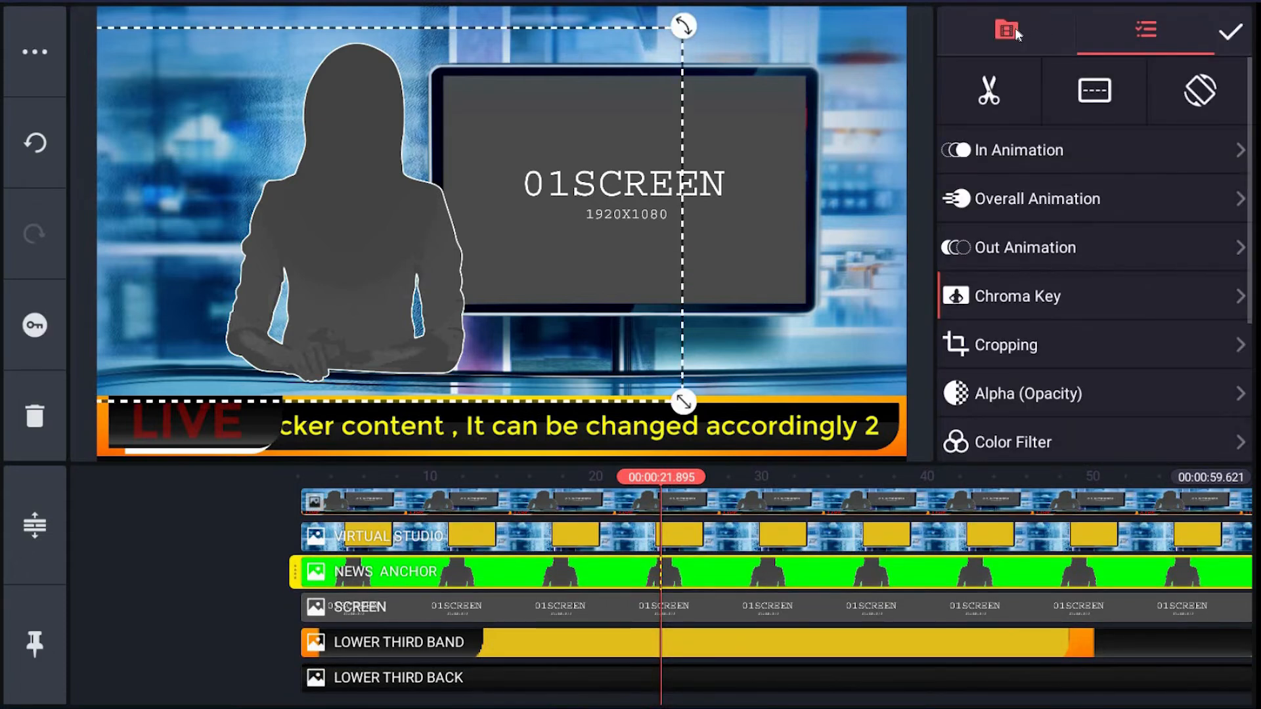
- Replace the anchor layer with a presenter video and dismiss the quality warning
{"action": "left_click", "coordinate": [1005, 29]}
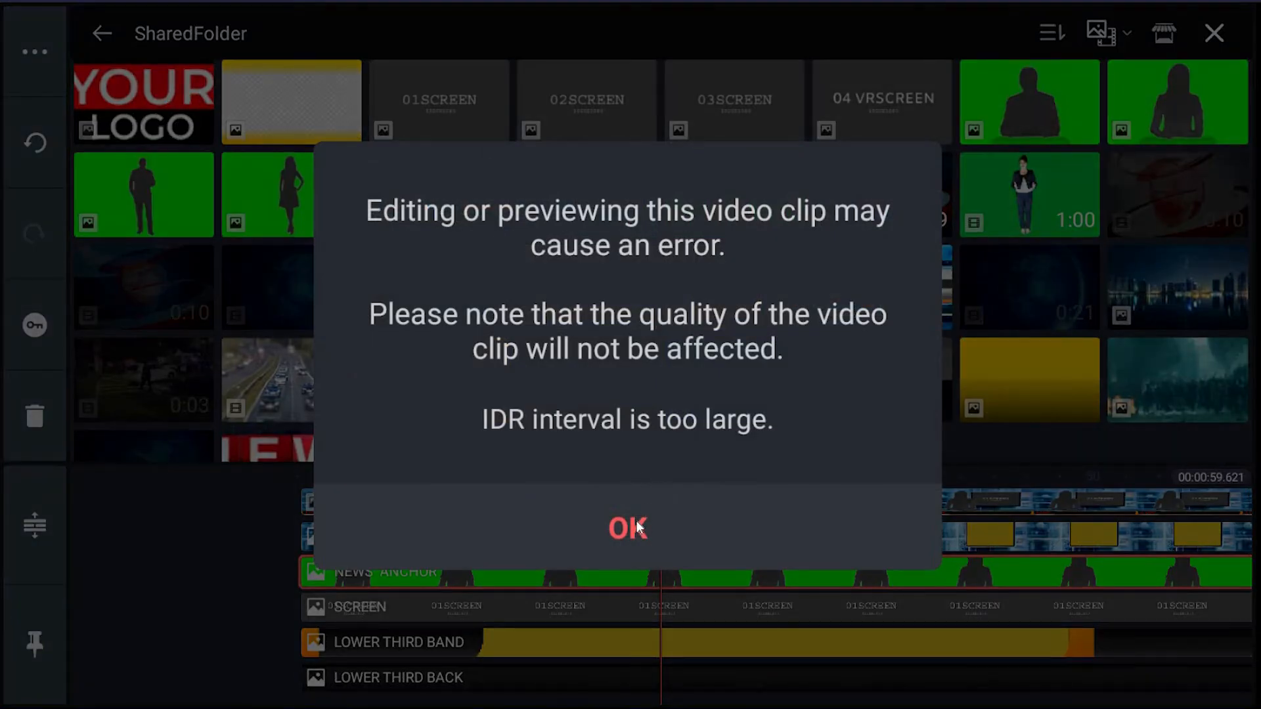
{"action": "left_click", "coordinate": [626, 527]}
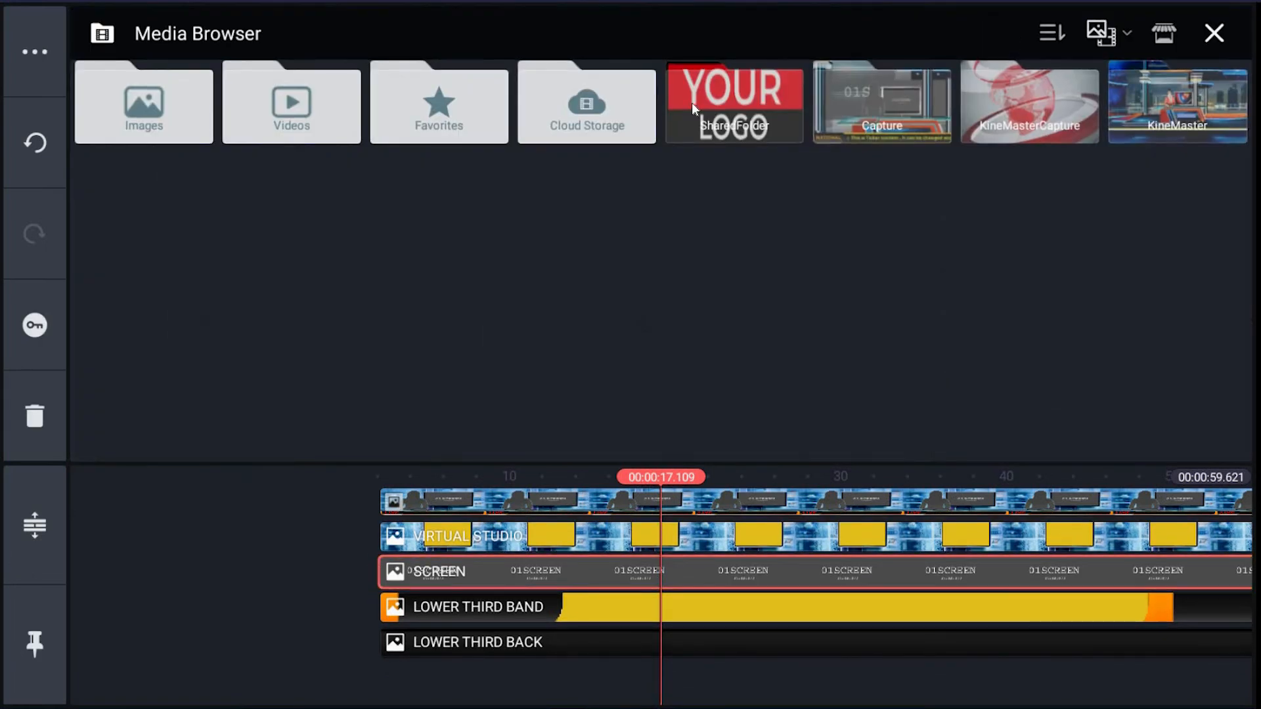
- Open SharedFolder to pick the car traffic video for the SCREEN layer
{"action": "left_click", "coordinate": [733, 103]}
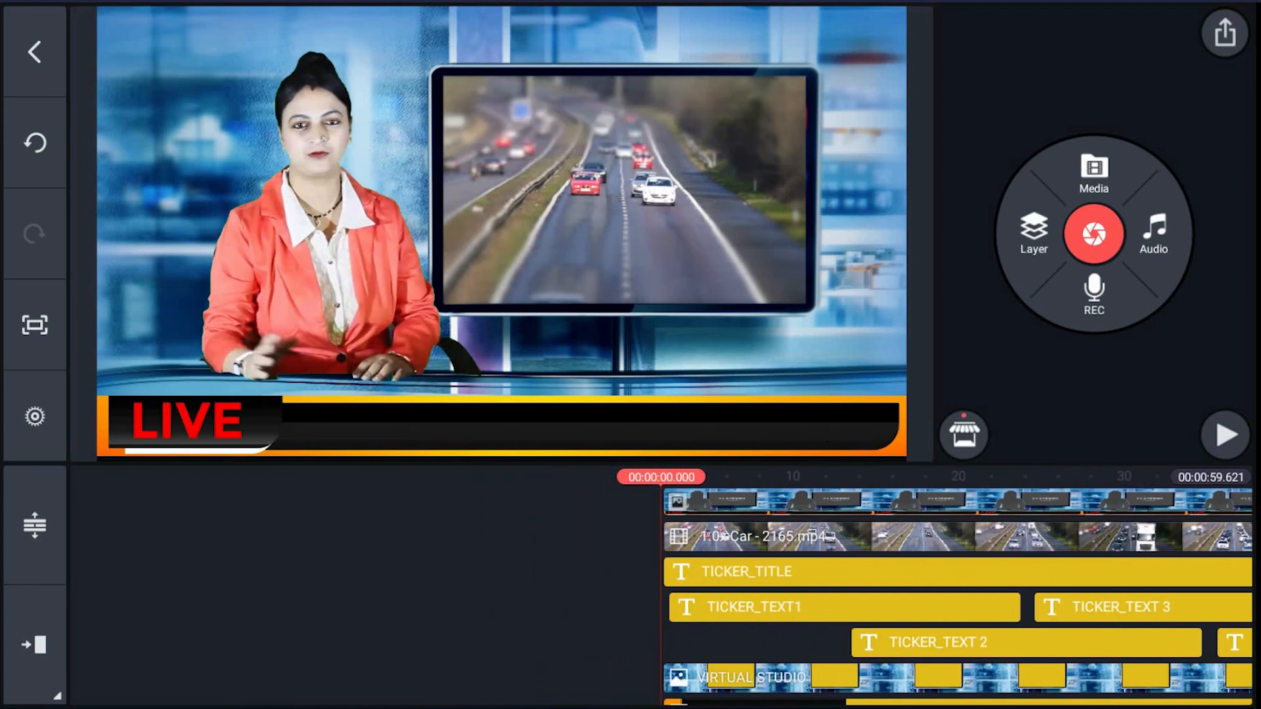
- Play the finished news studio preview with presenter, traffic clip and ticker
{"action": "left_click", "coordinate": [1223, 434]}
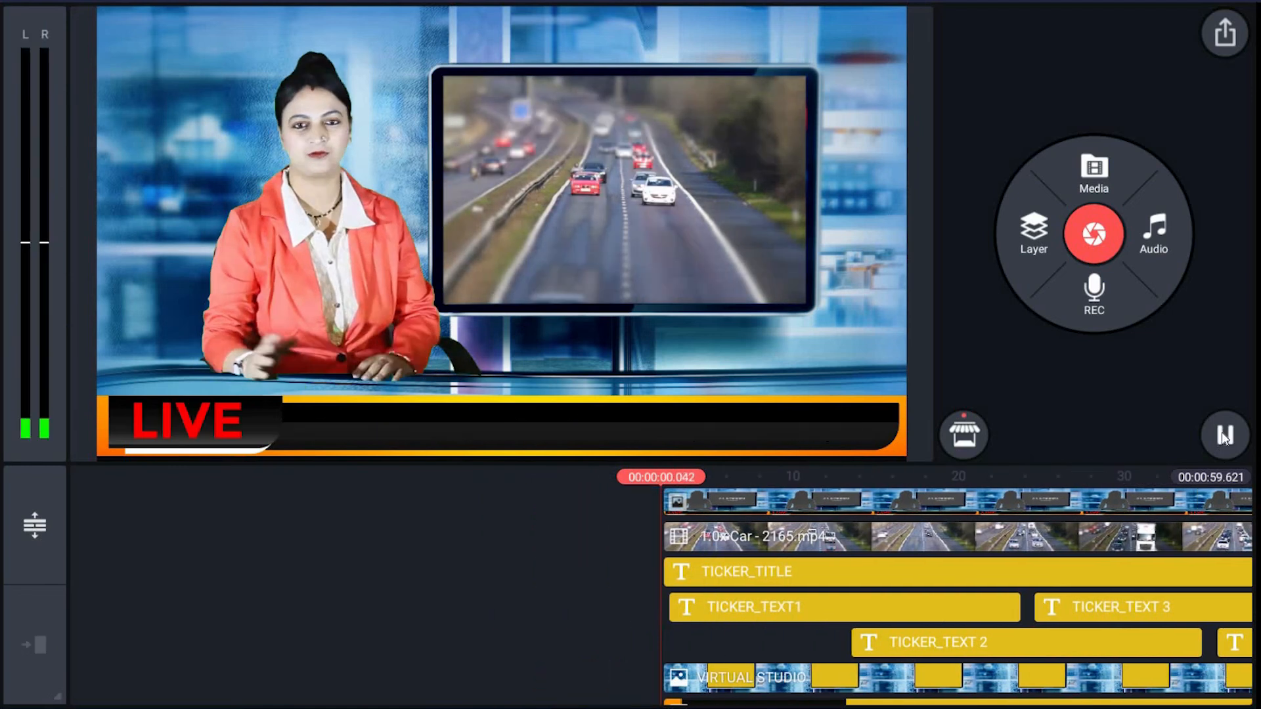
{"action": "left_click", "coordinate": [1222, 432]}
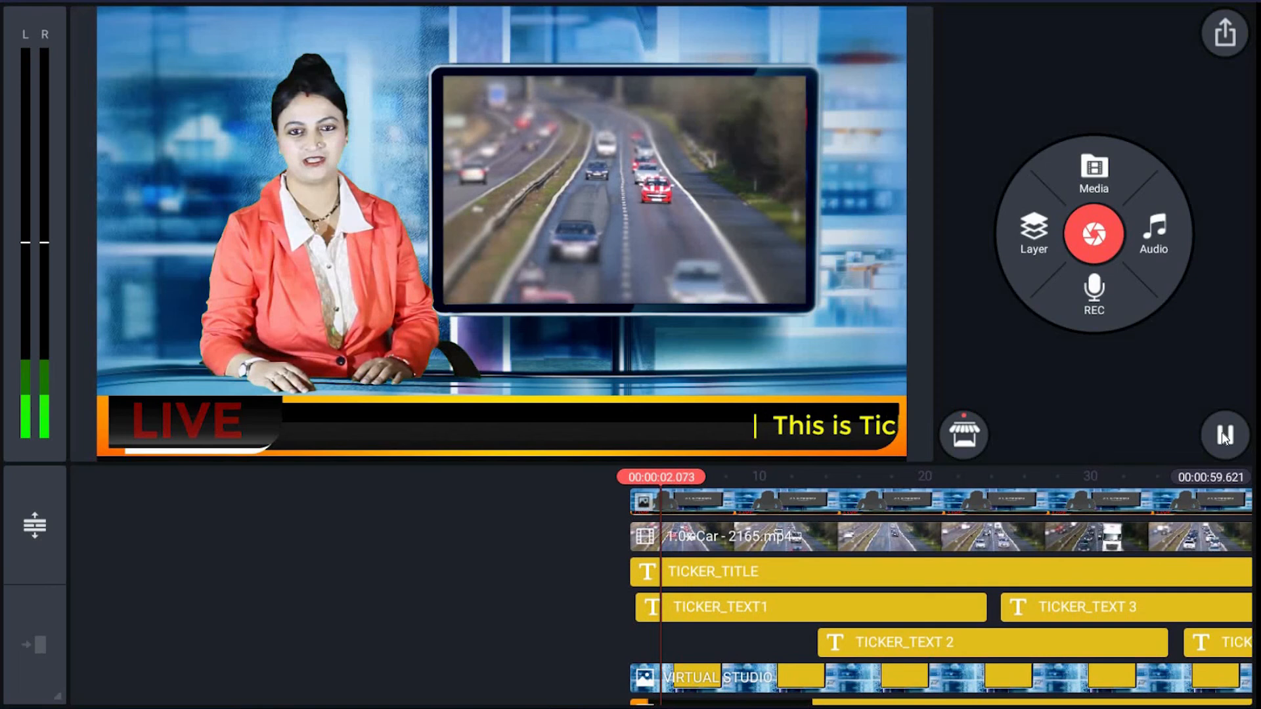